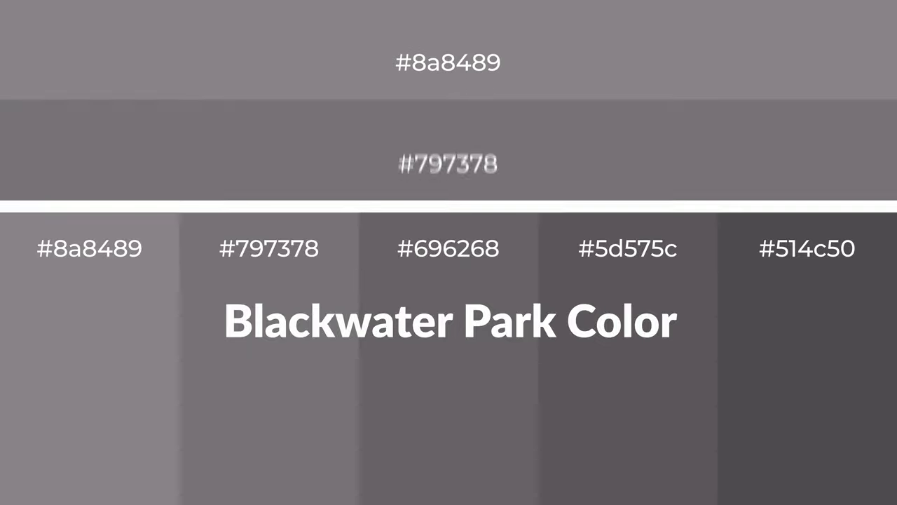
{"action": "scroll", "scroll_direction": "down", "scroll_amount": 3}
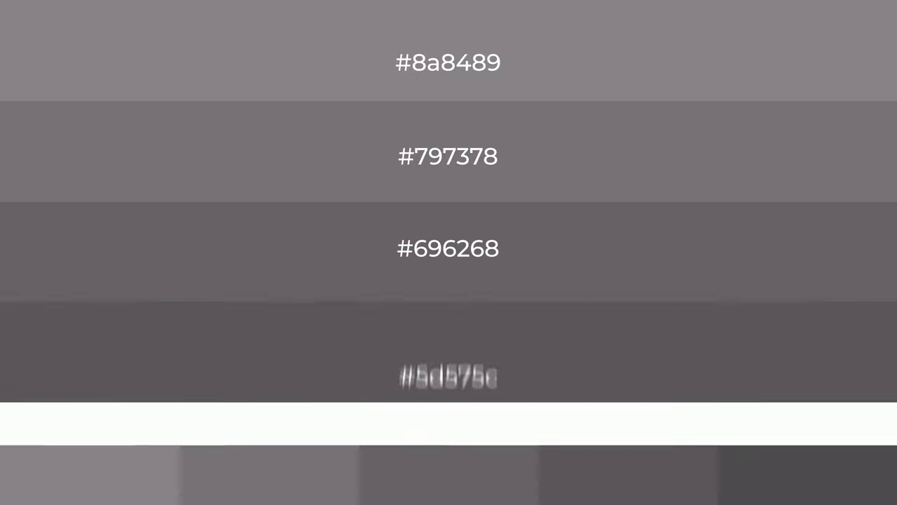